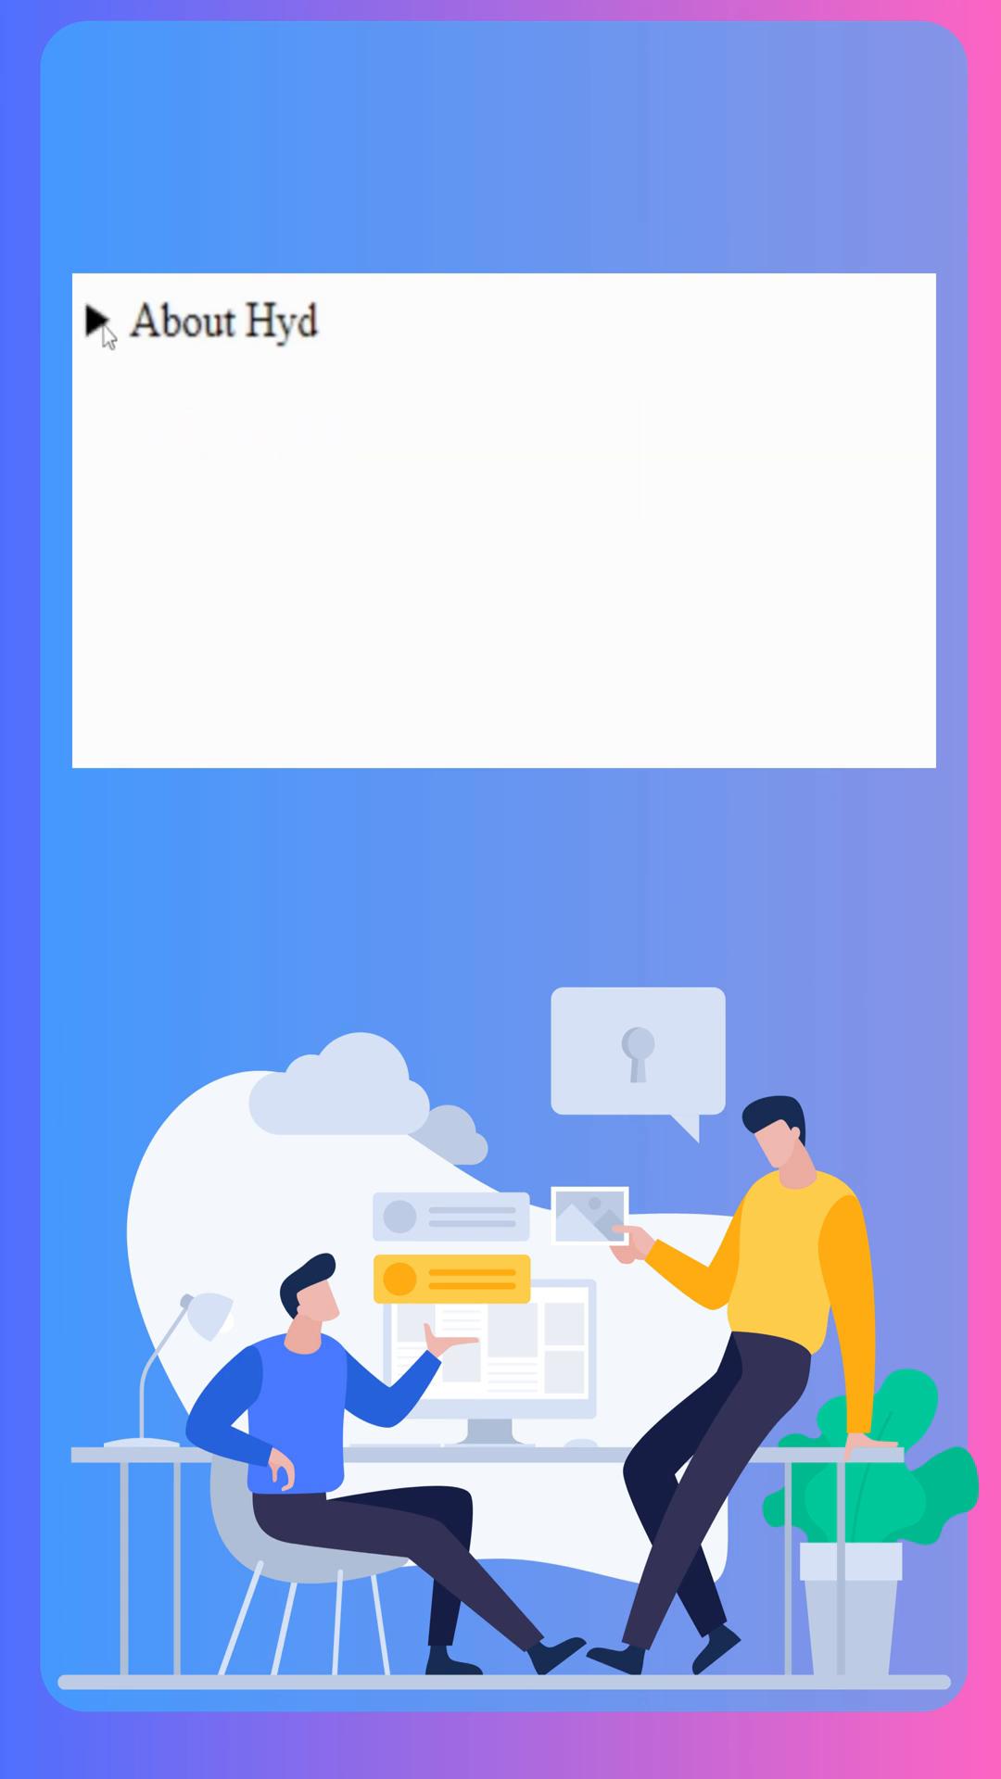
mouse_move(348, 365)
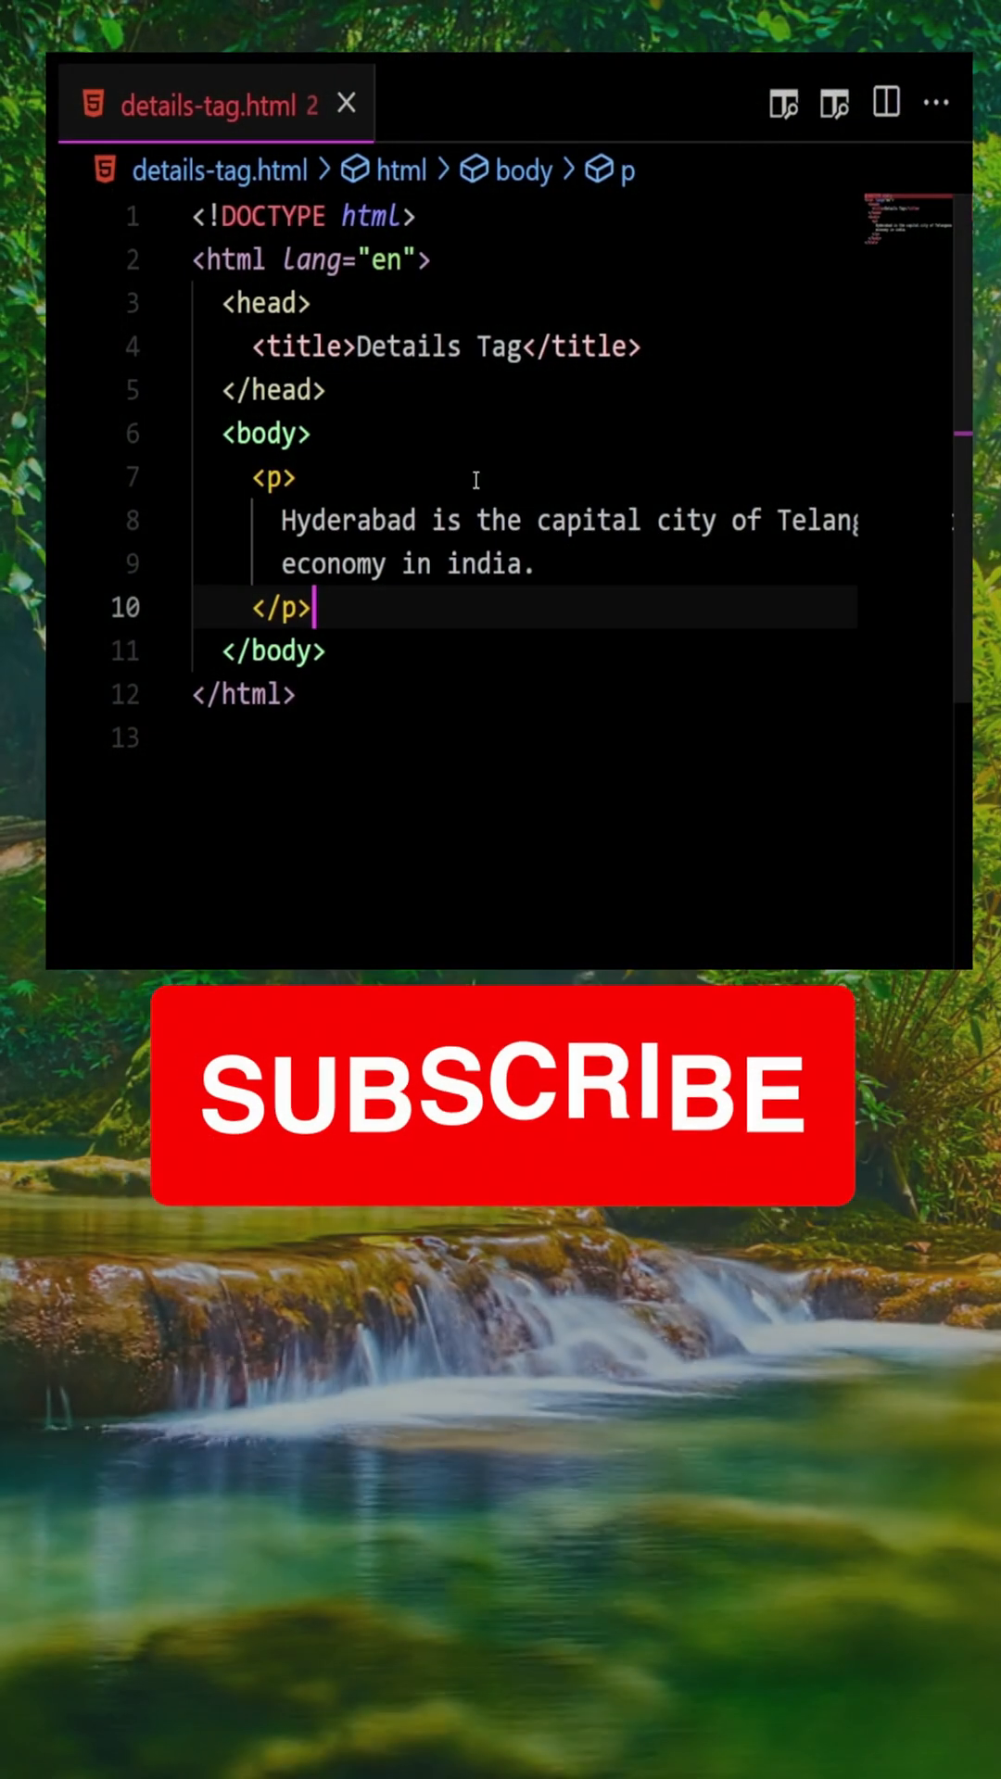
- Move the Hyderabad paragraph and start a <details> element above it in the body
left_click_drag(254, 477, 314, 609)
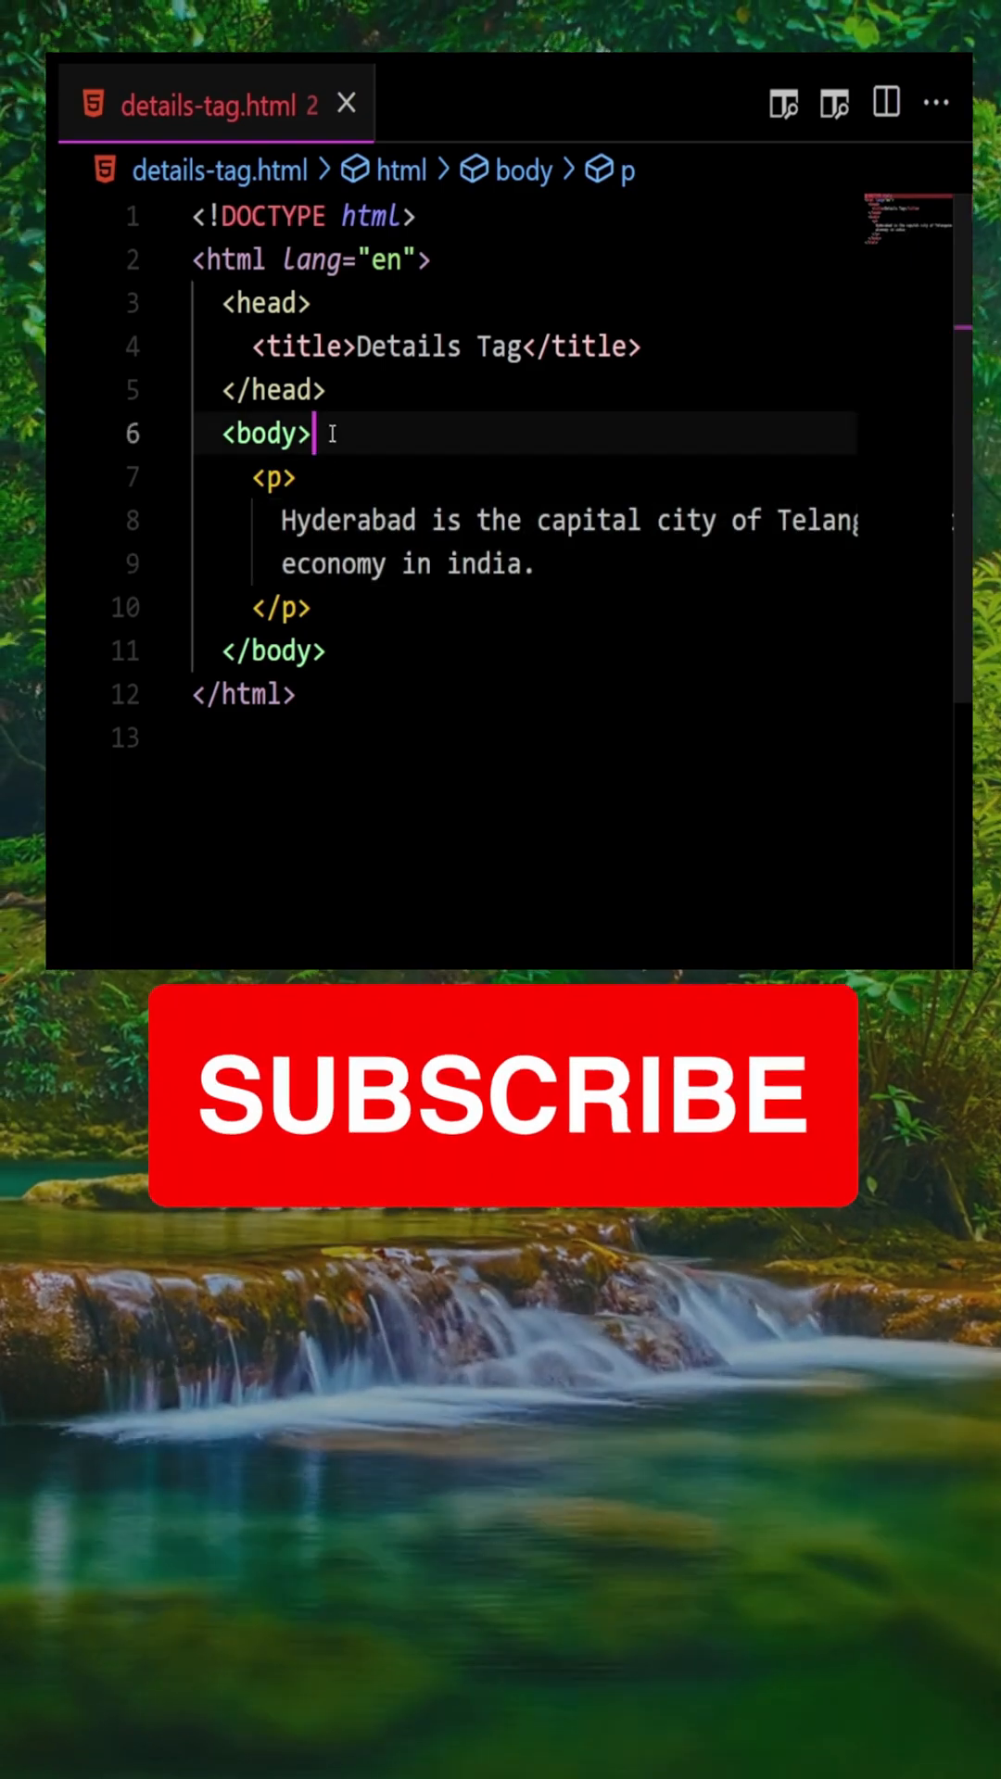
type("<")
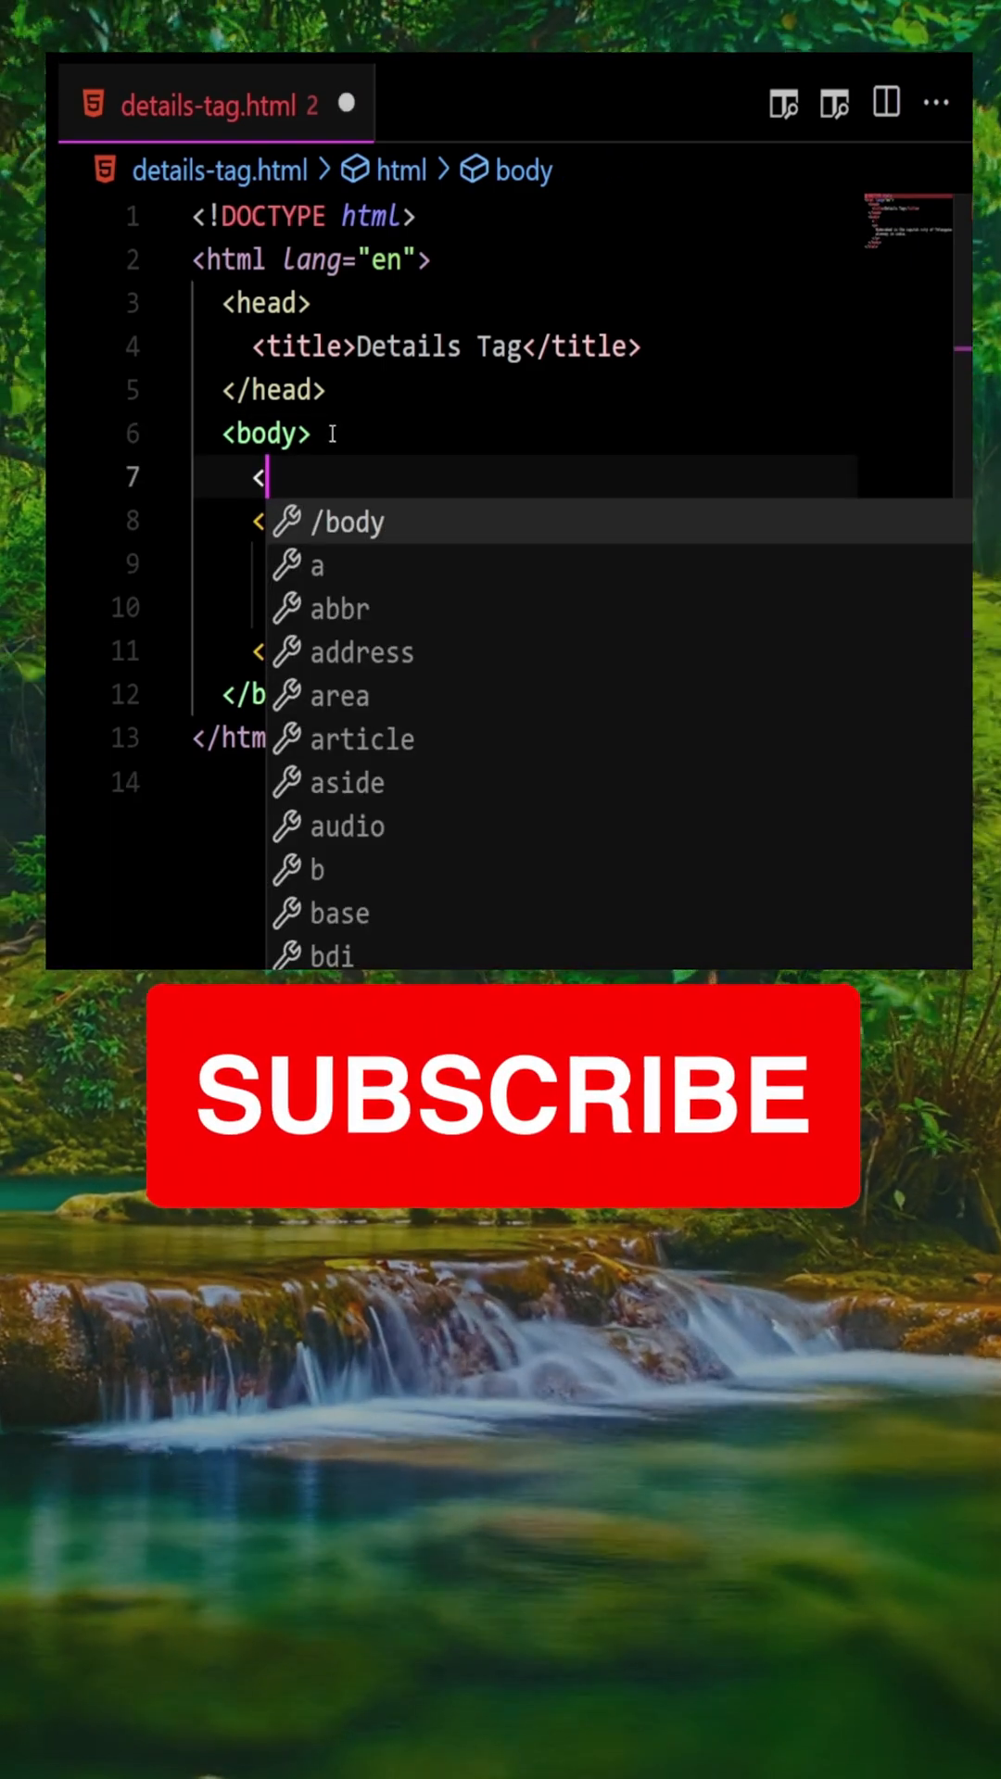
type("details></details>")
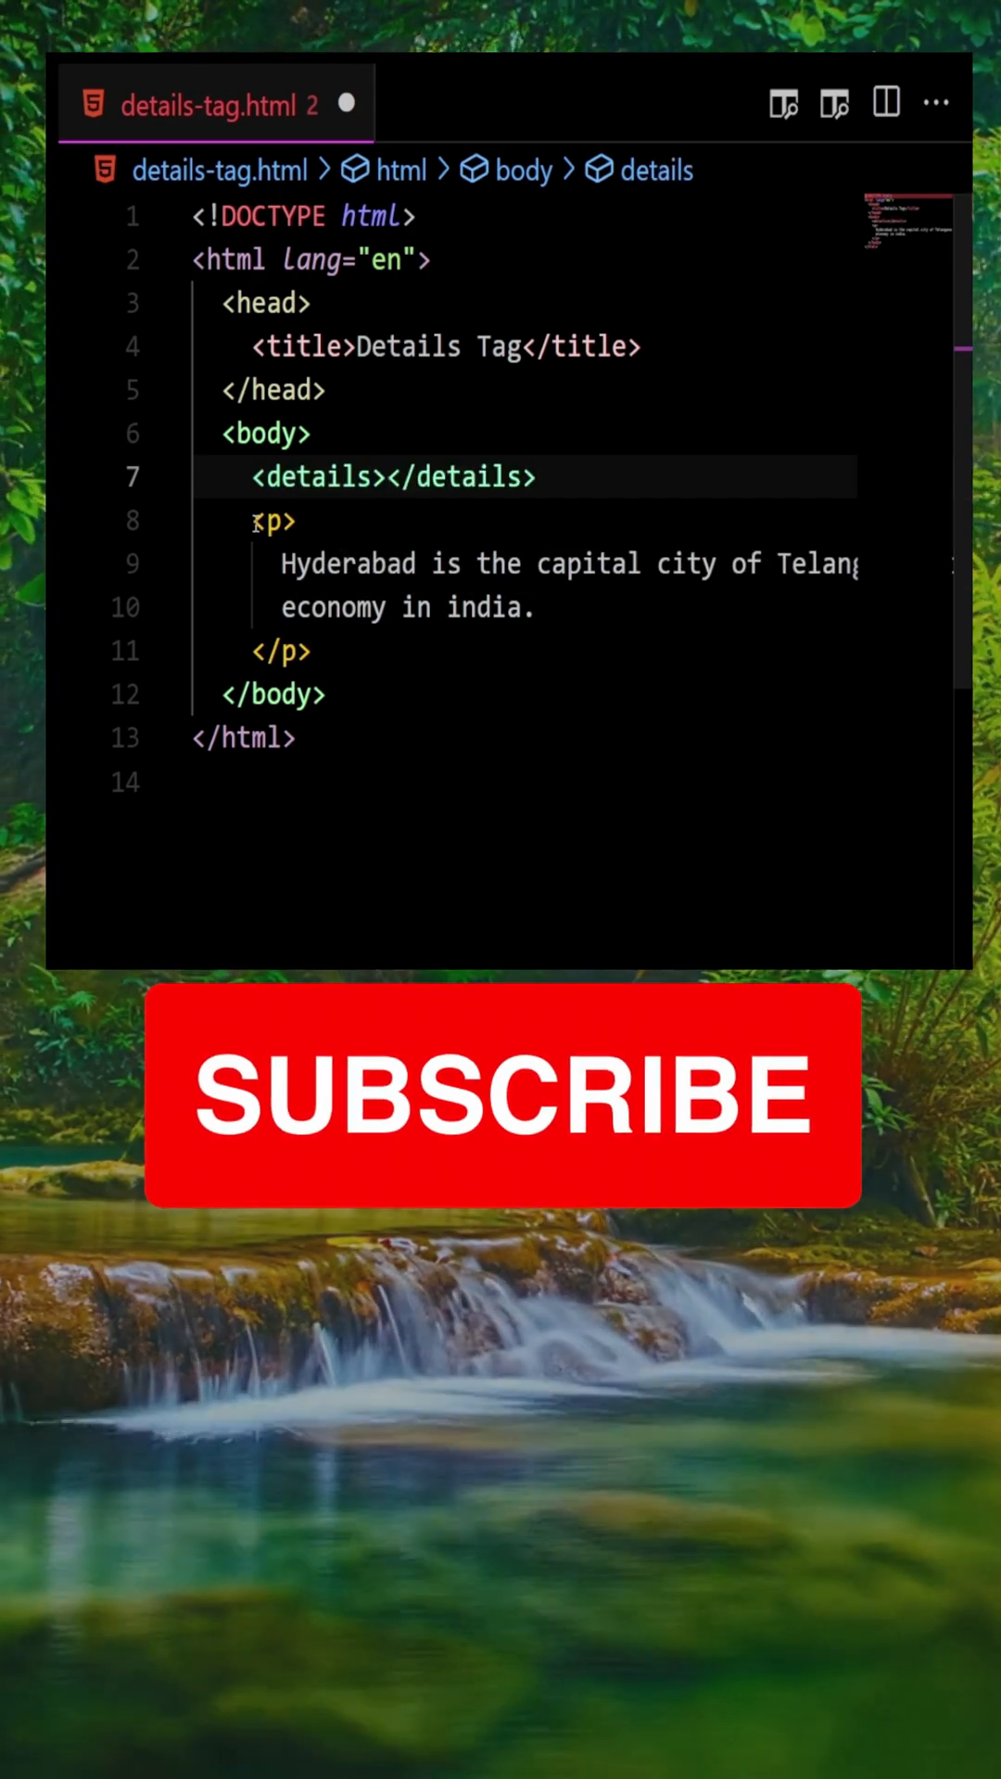
mouse_move(318, 476)
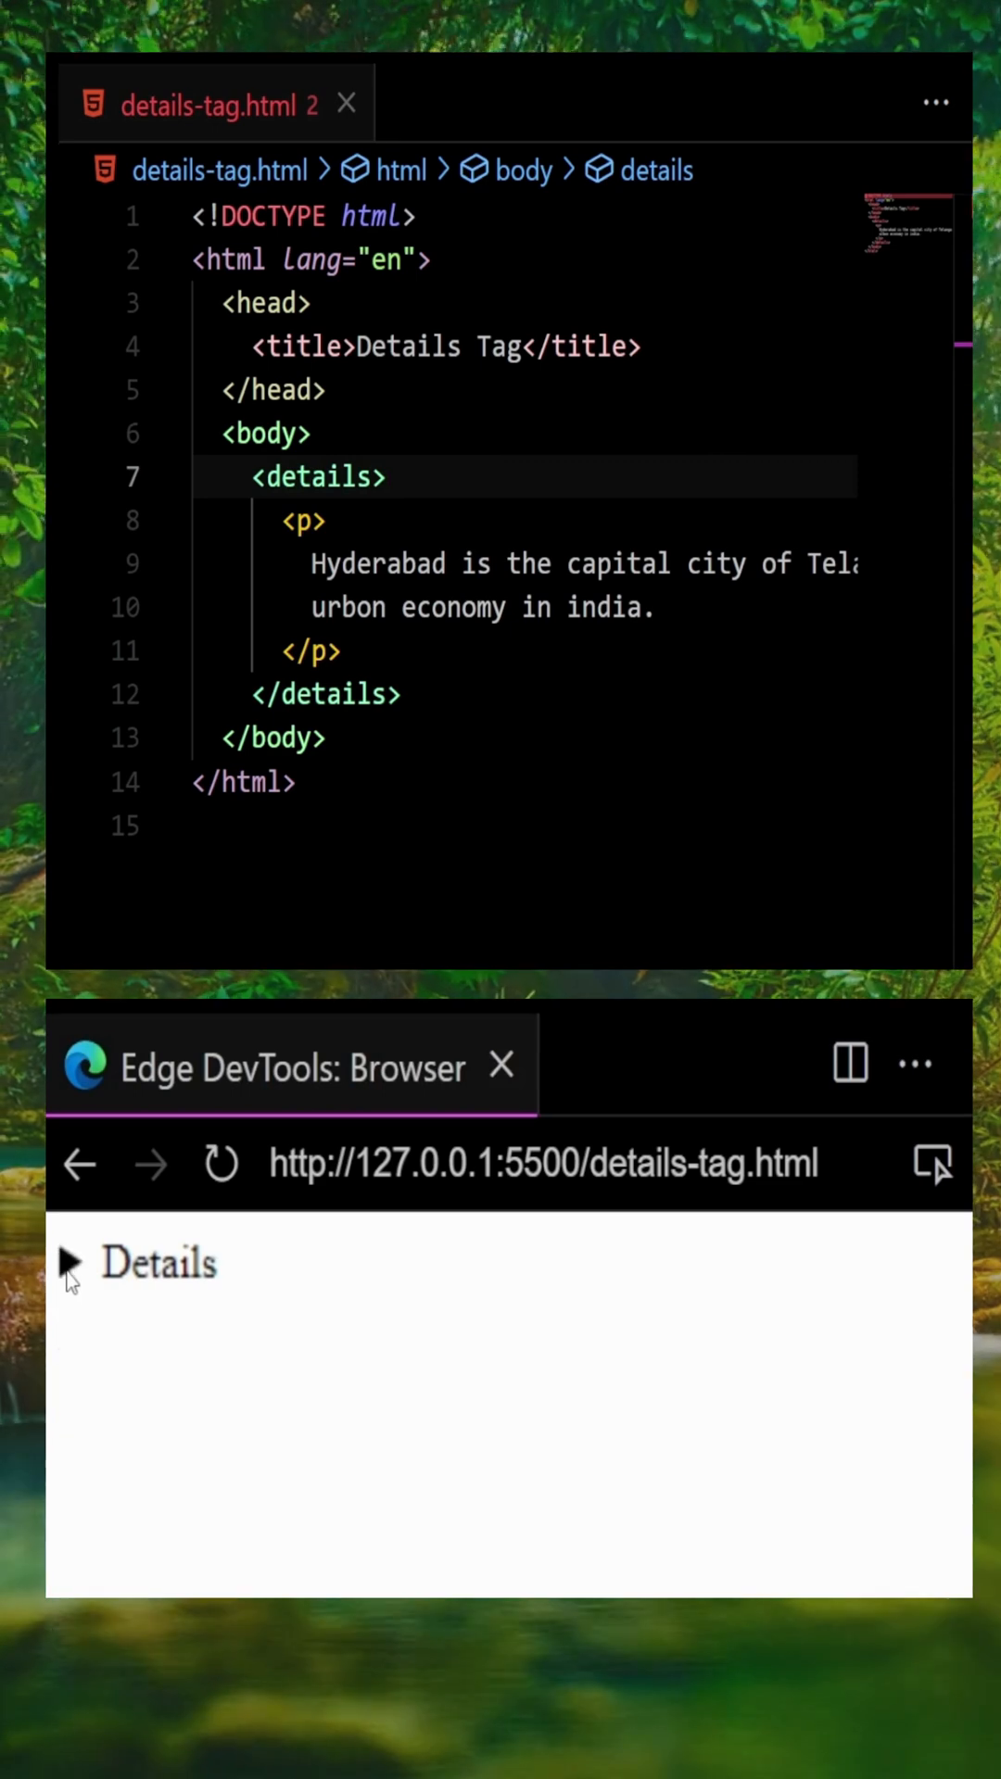
- Expand the Details disclosure in the browser preview to reveal the Hyderabad paragraph
left_click(65, 1263)
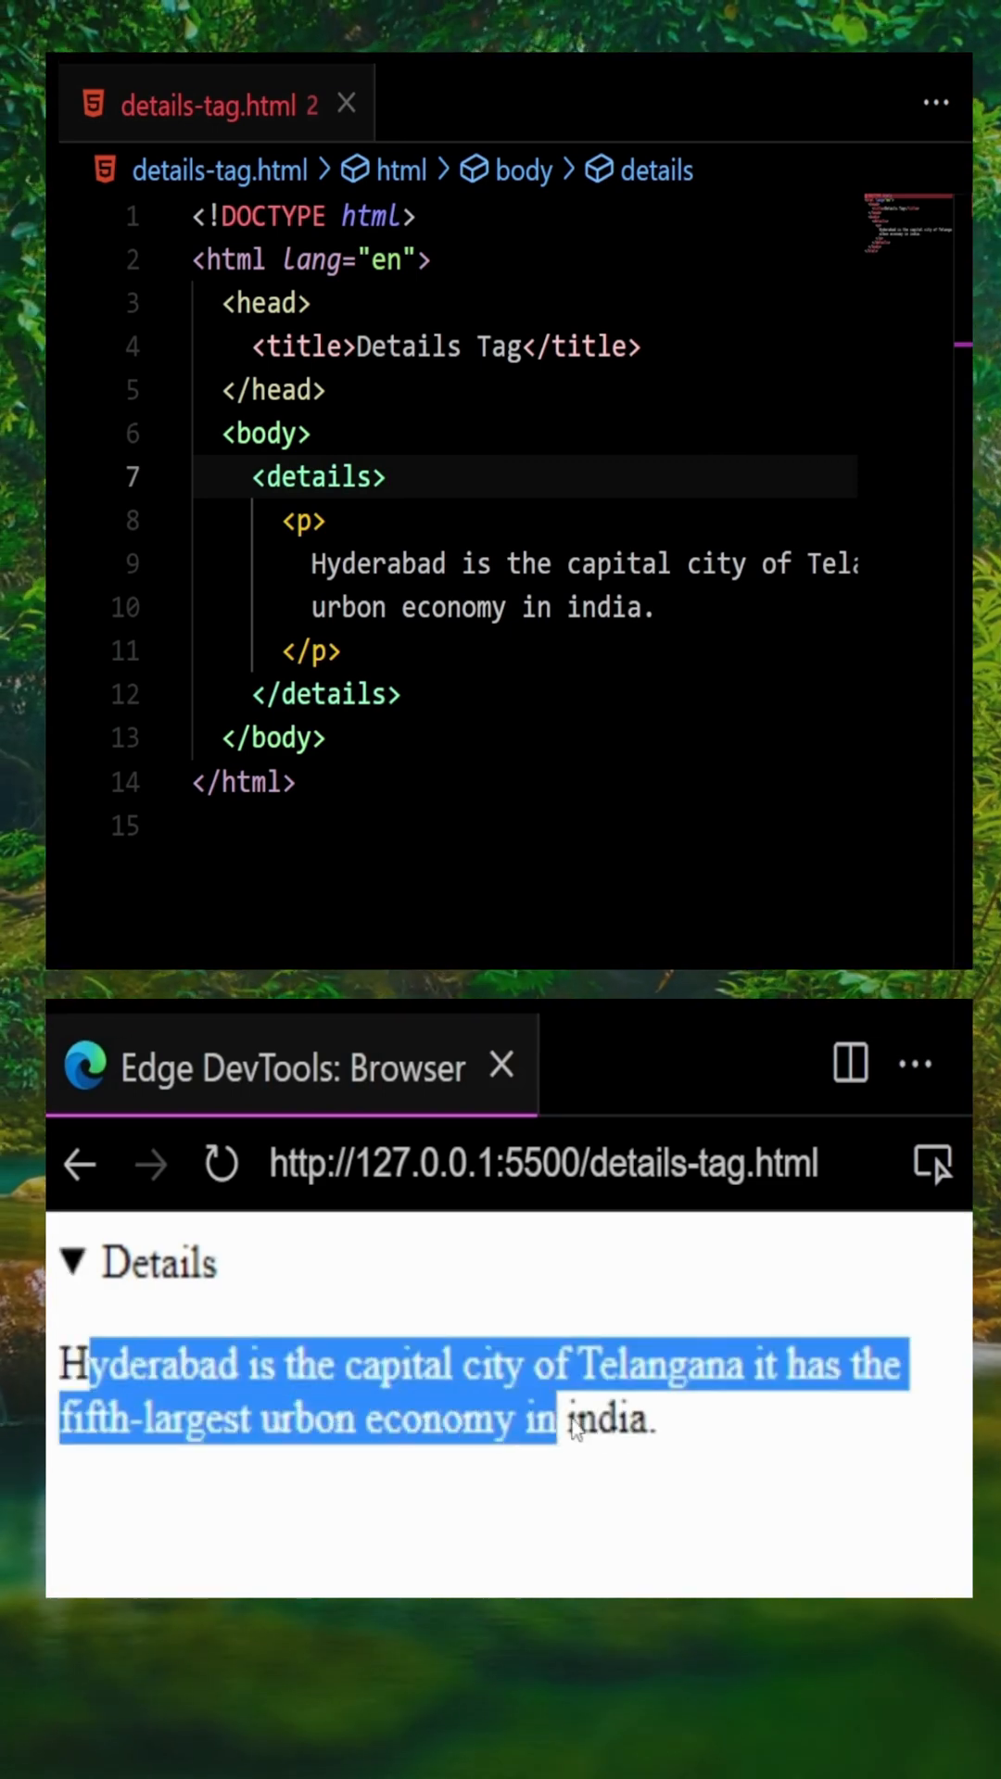
left_click(193, 1343)
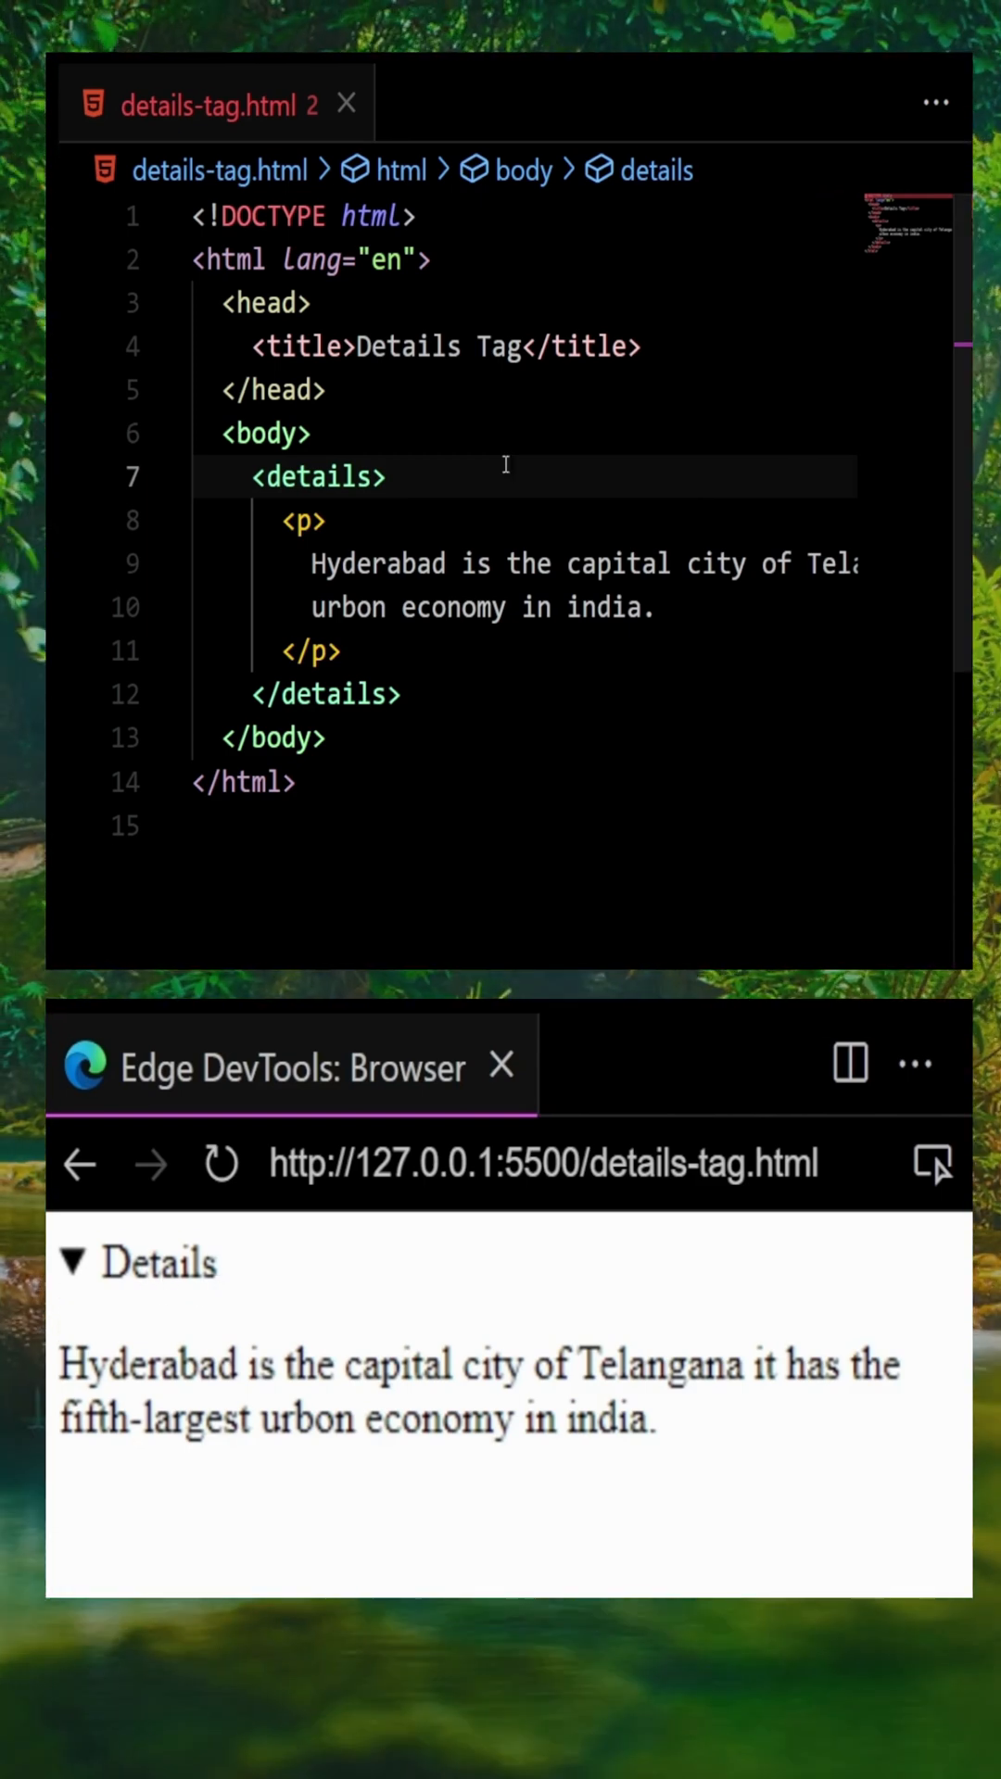
- Add a <summary>About-Hyd</summary> line at the top of the details block
key("Enter")
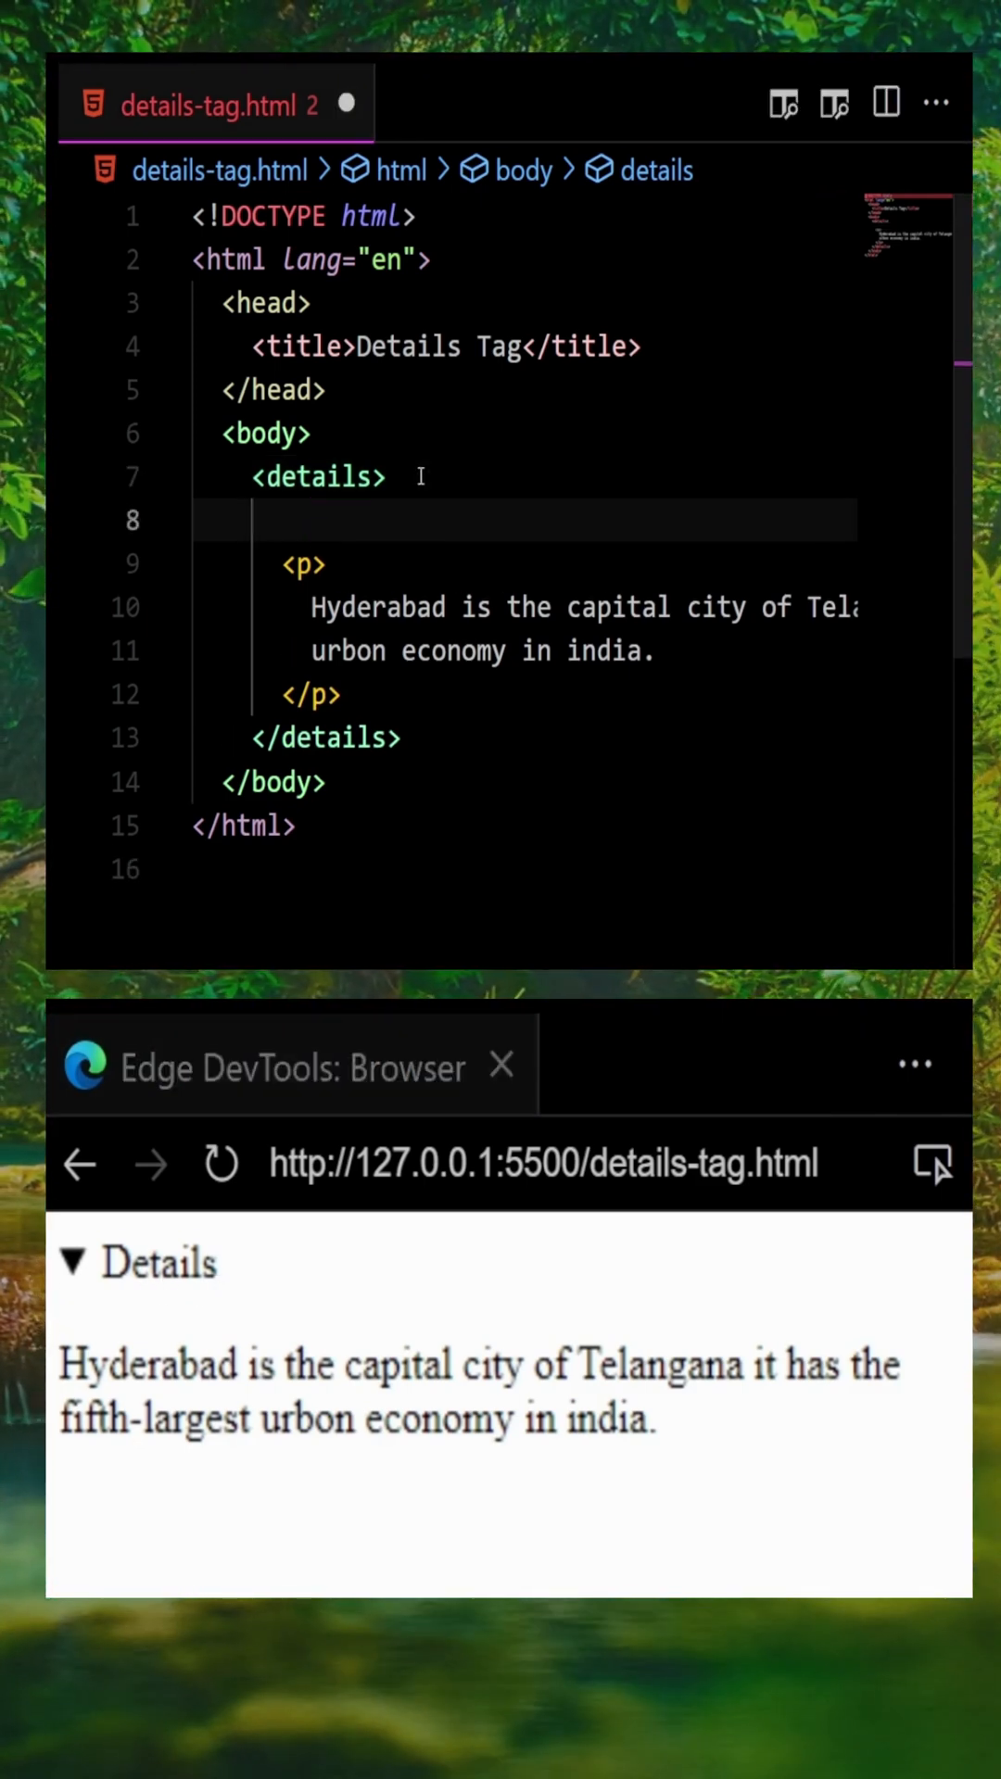
type("<summary")
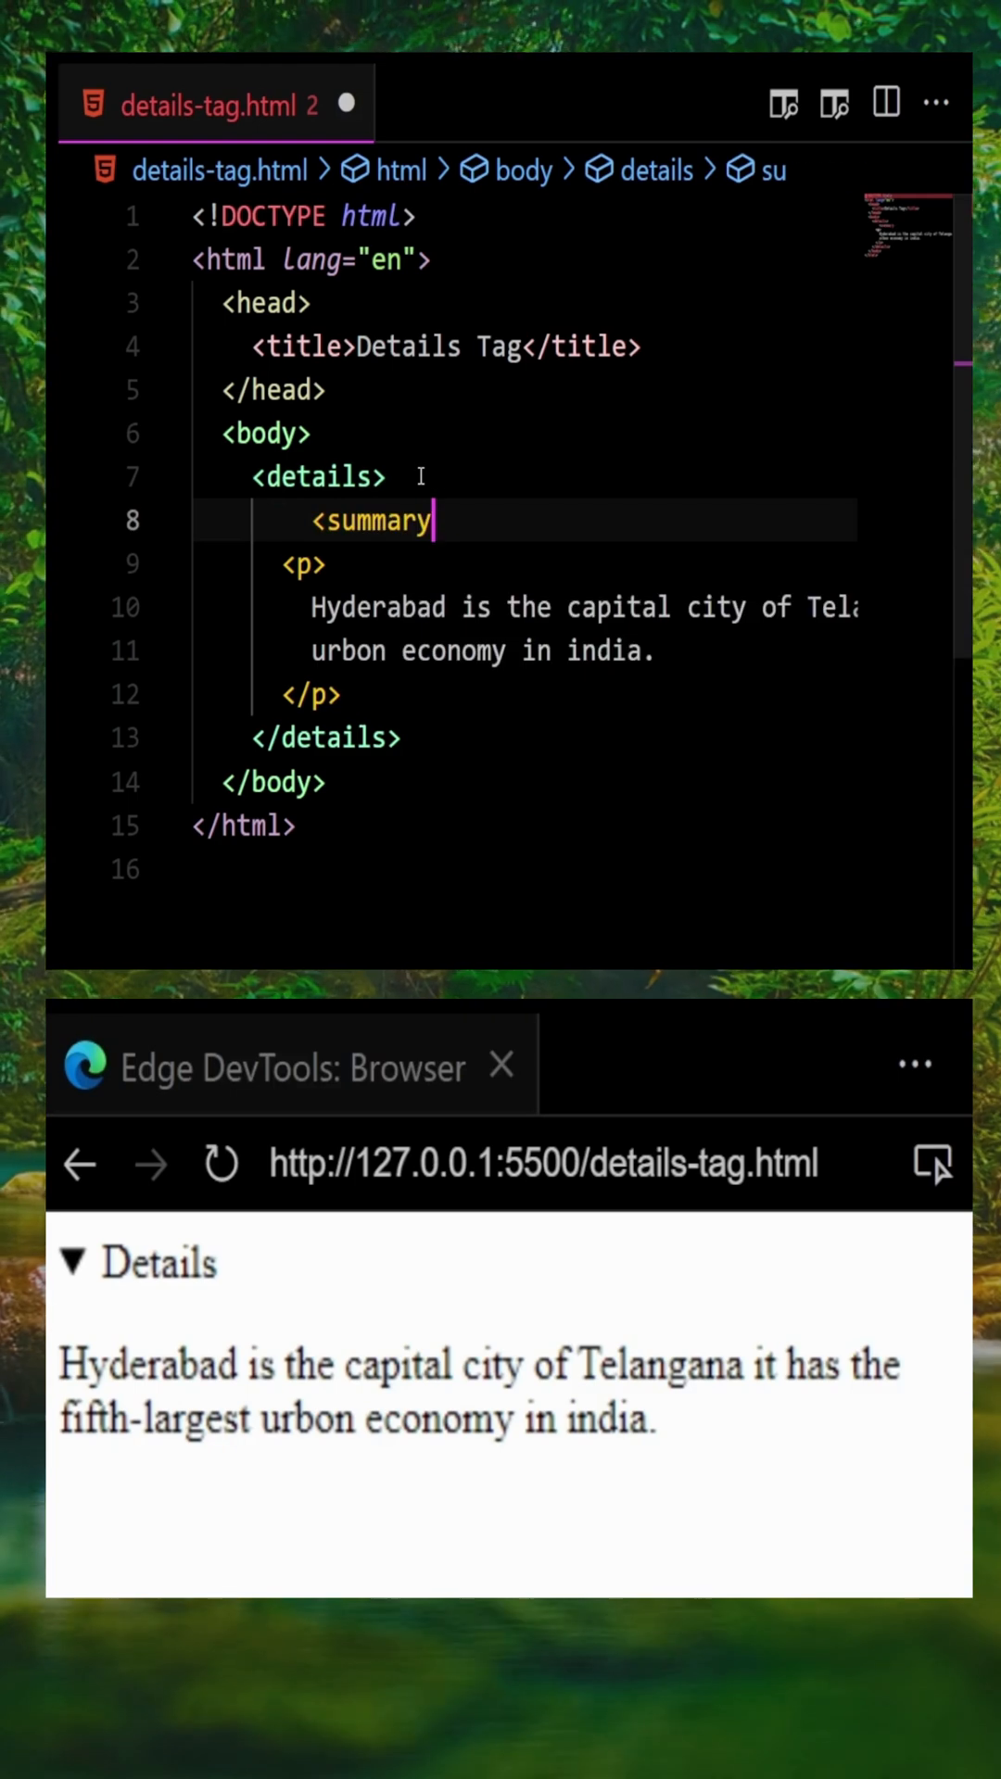
type("About-H</summary>")
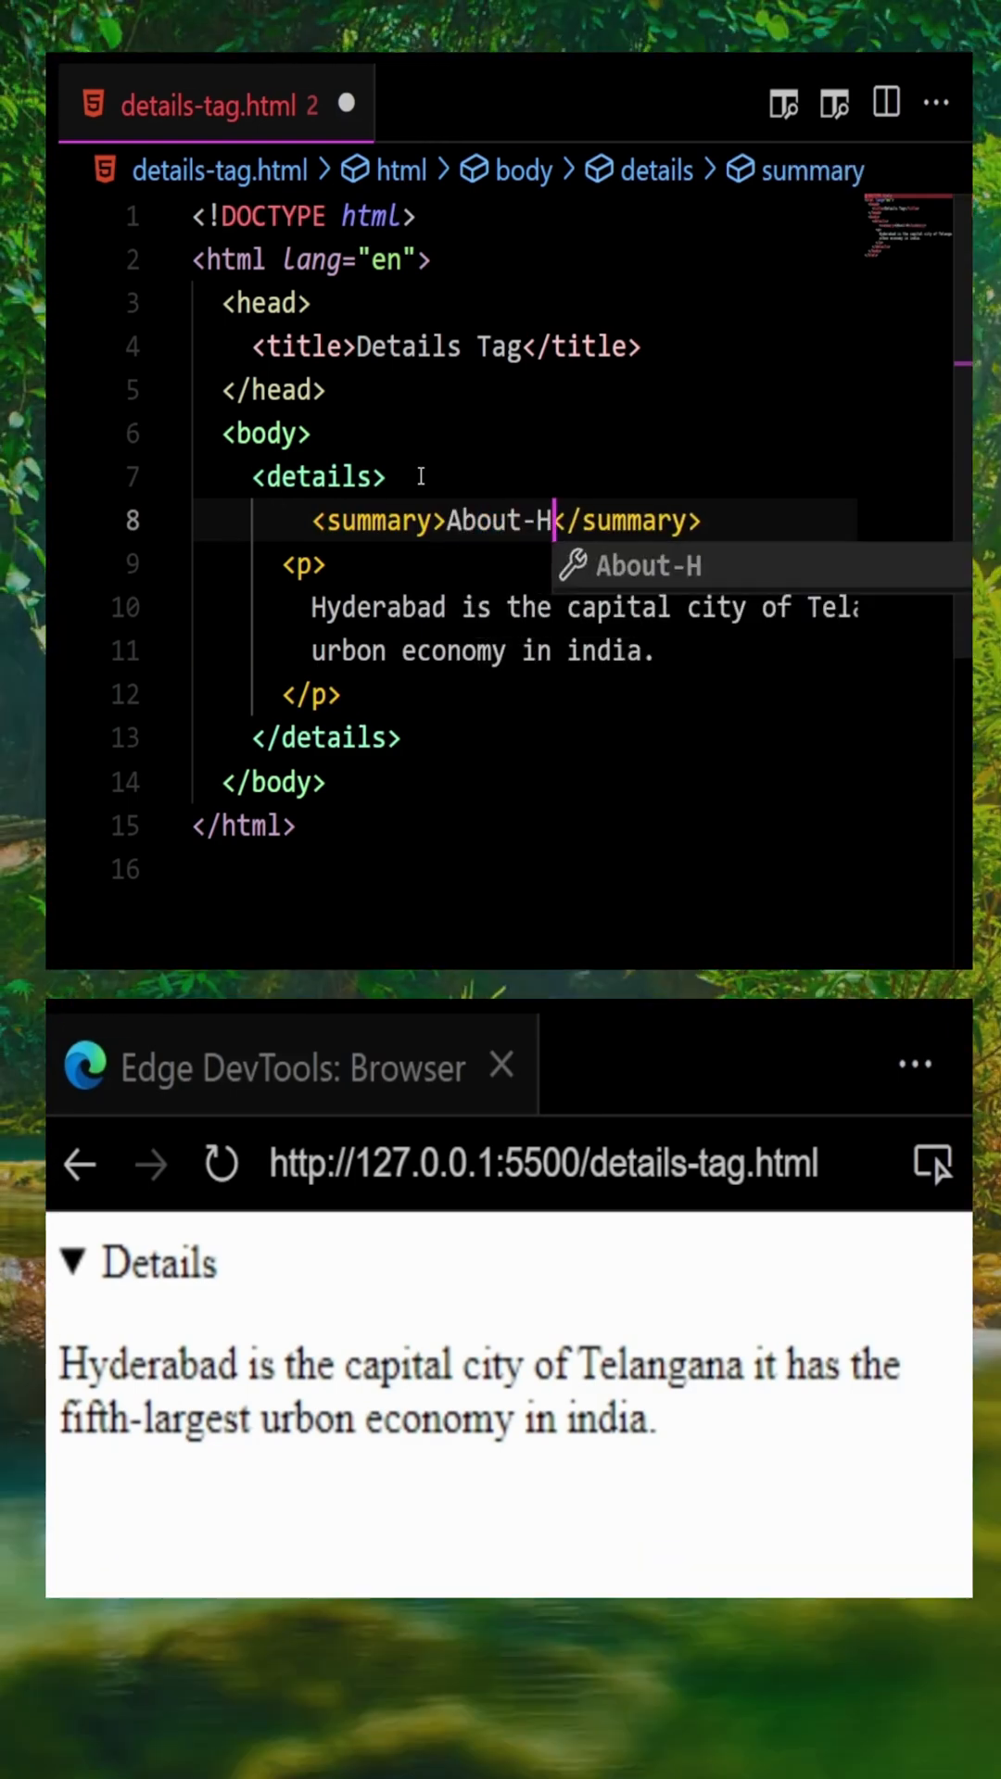
type("yd")
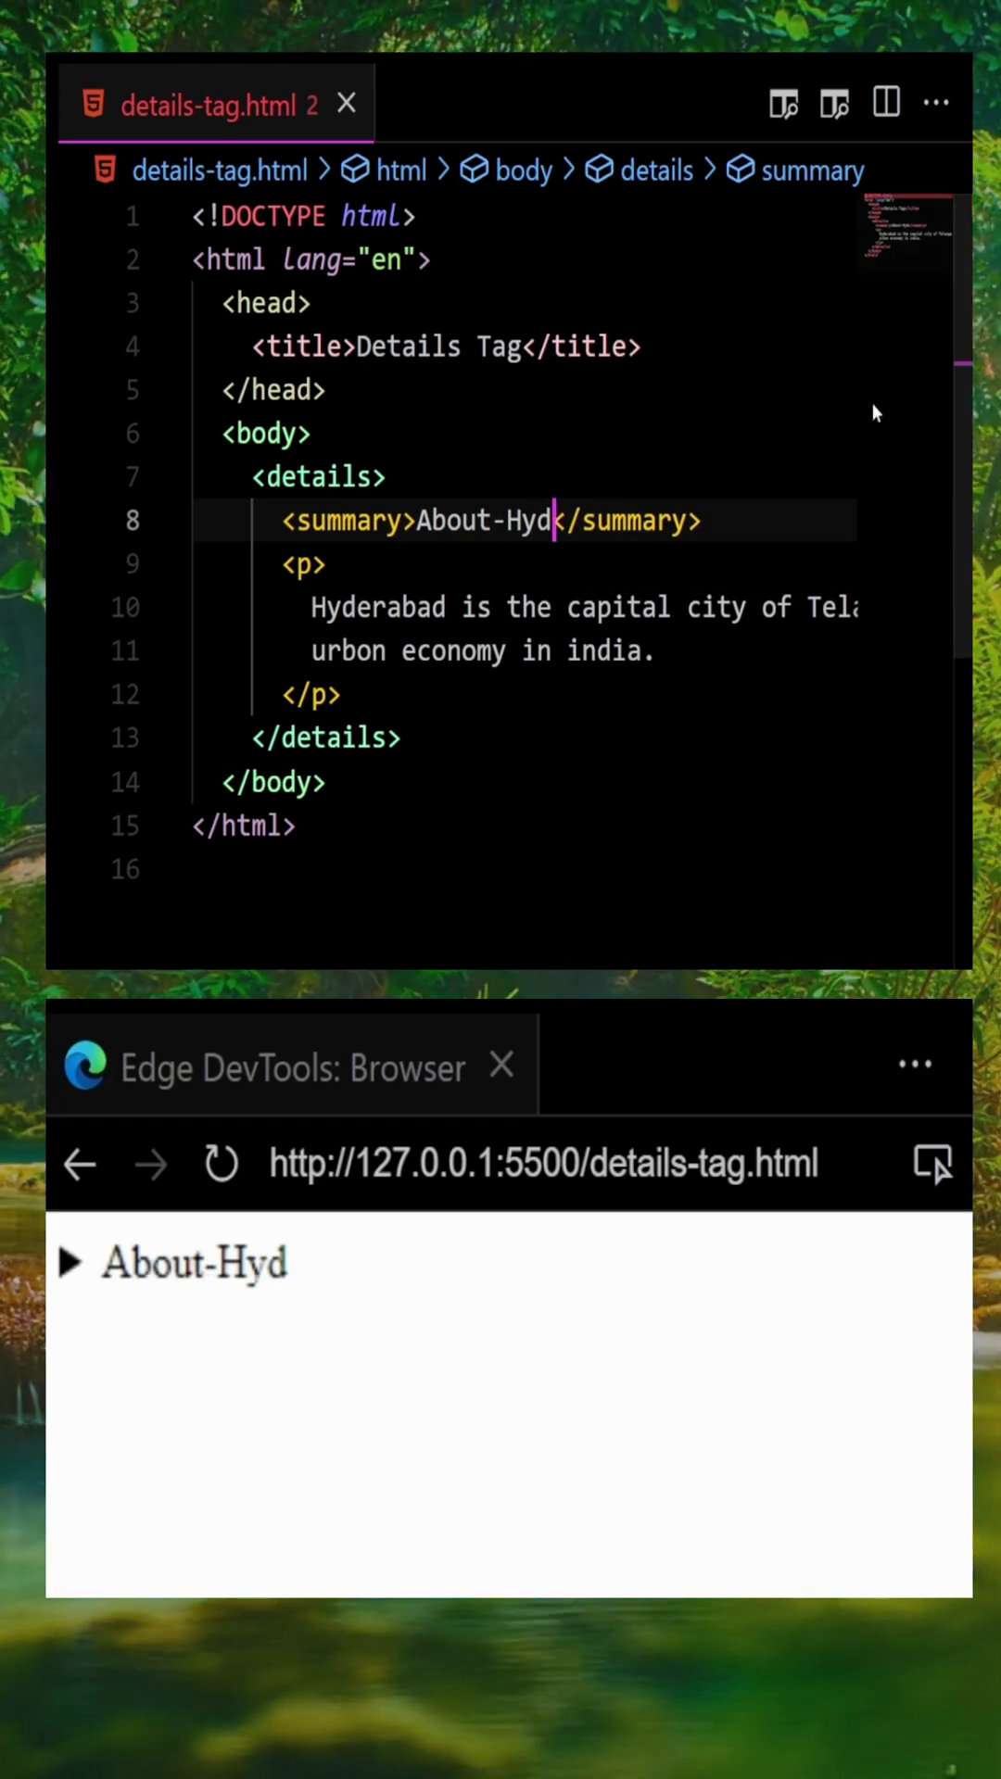